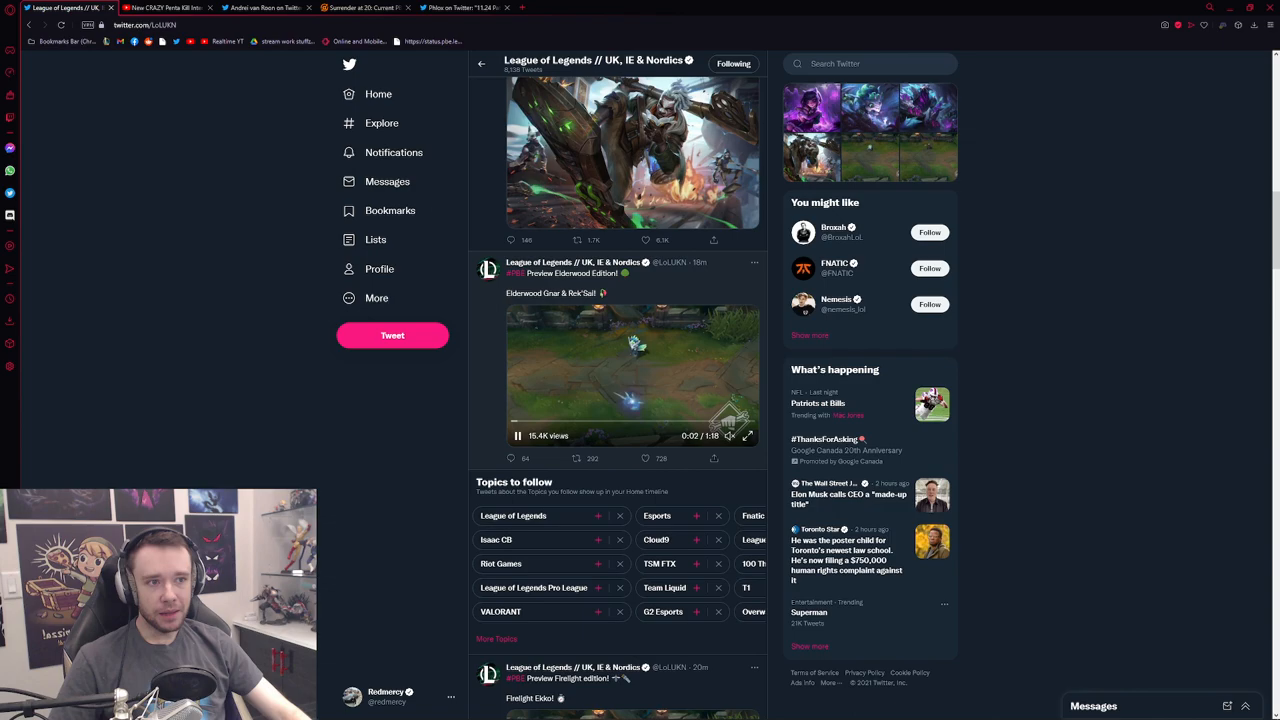
scroll("down", 3)
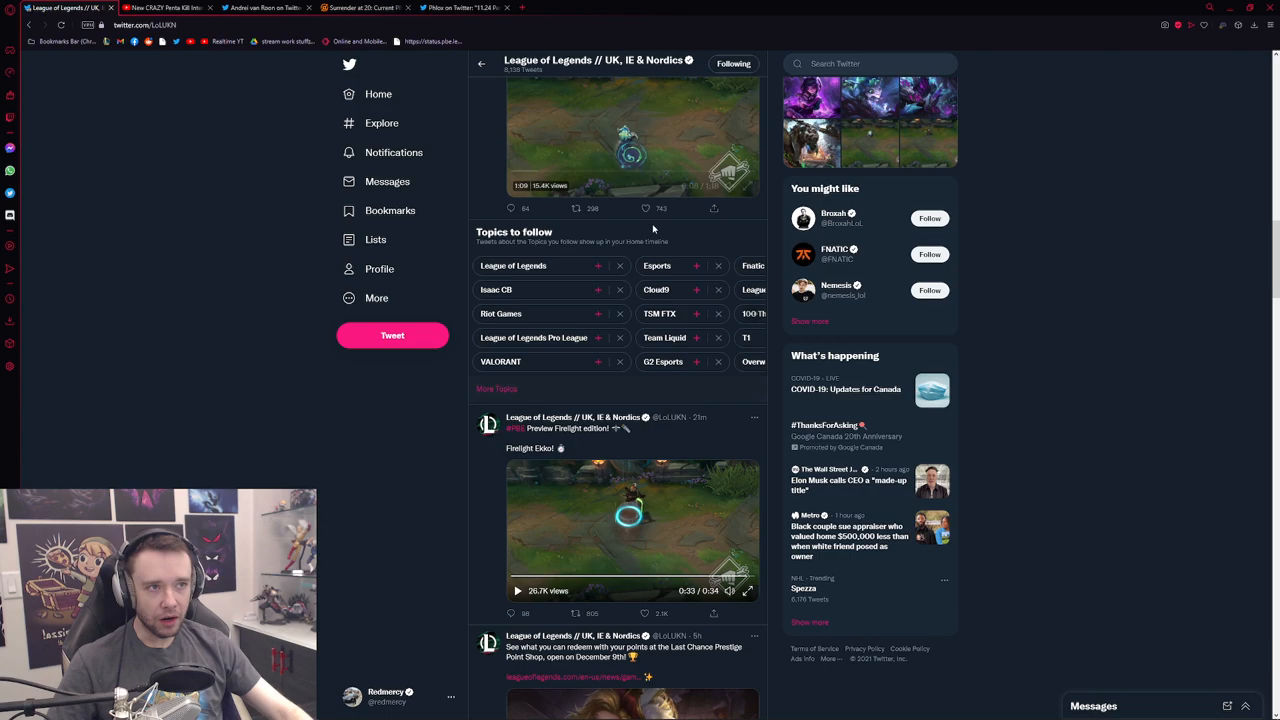
Step: Play the Elderwood Gnar & Rek'Sai skin preview clip until 'Watch again' appears
left_click(747, 590)
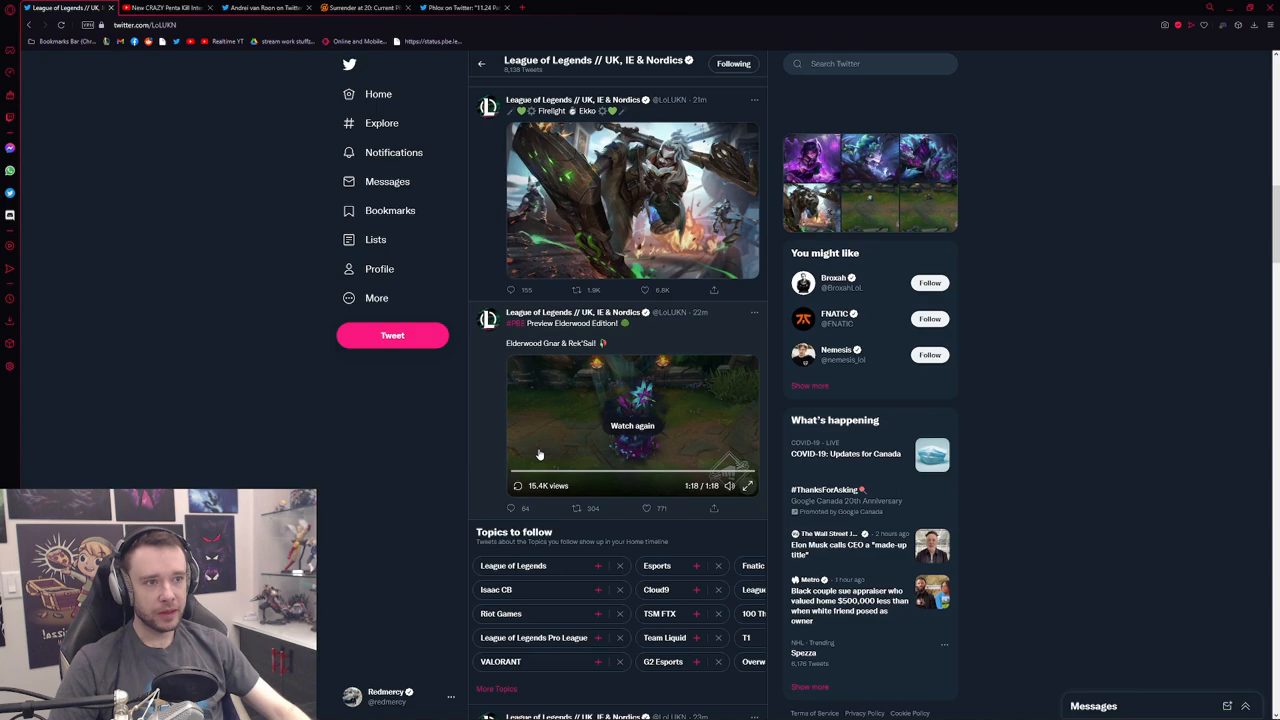
Step: View the Ekko, Elderwood Gnar and Rek'Sai, and Goth Annie splashes, then switch to YouTube
left_click(632, 200)
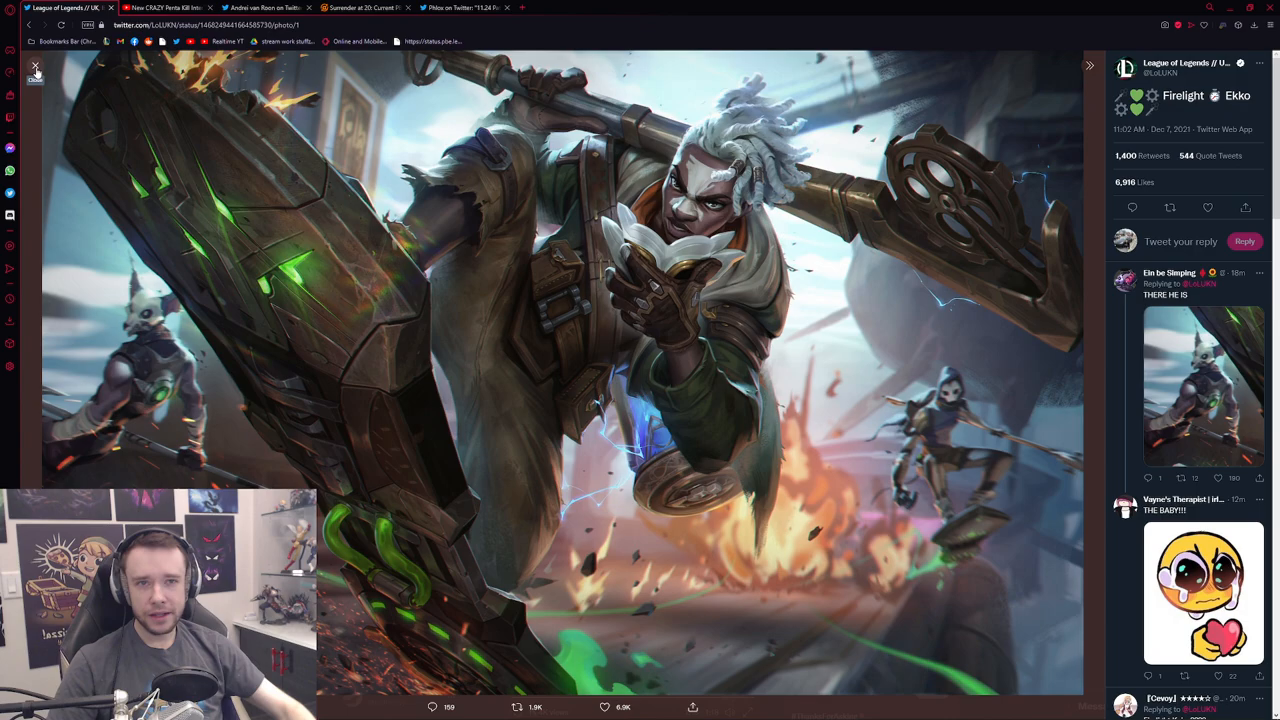
left_click(1089, 373)
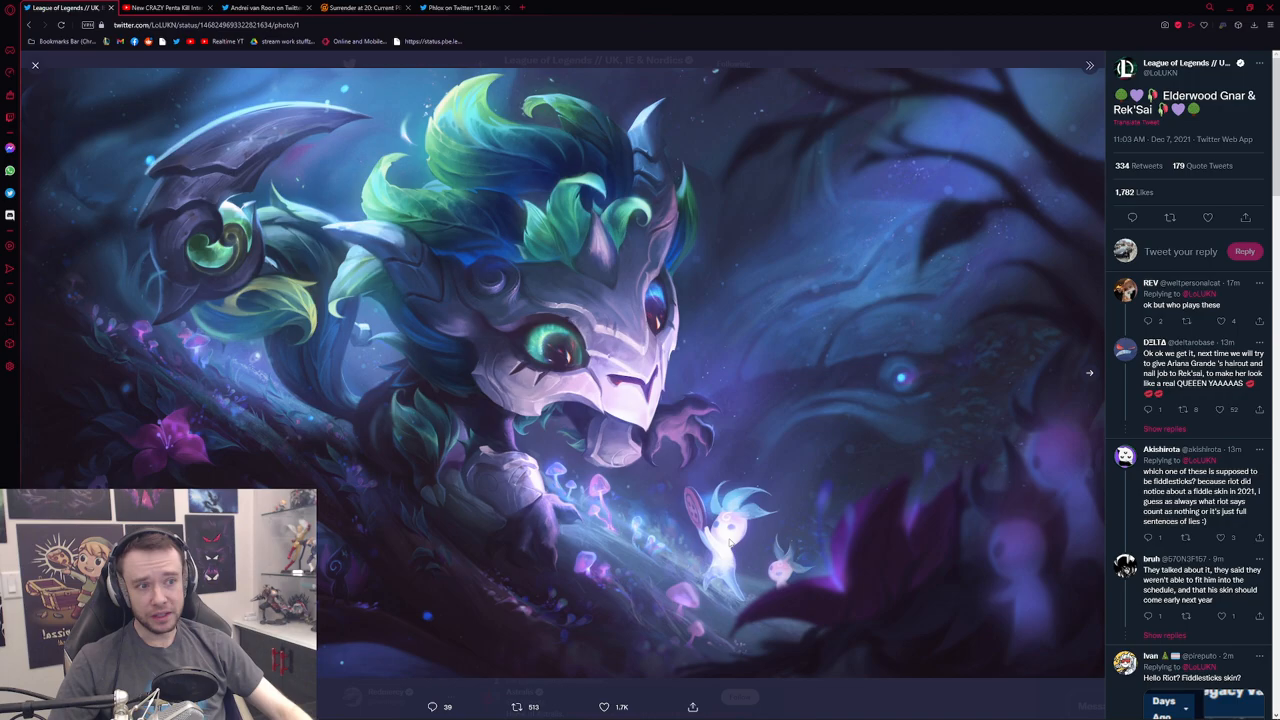
left_click(1089, 373)
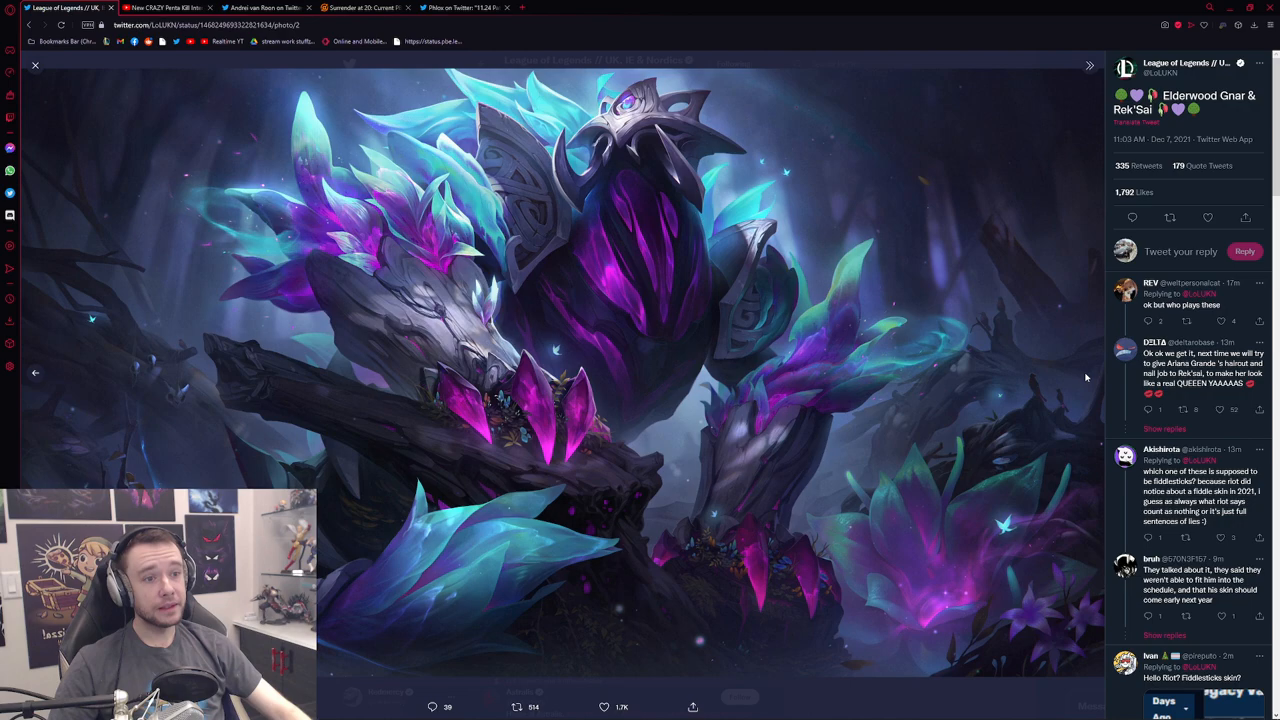
mouse_move(808, 296)
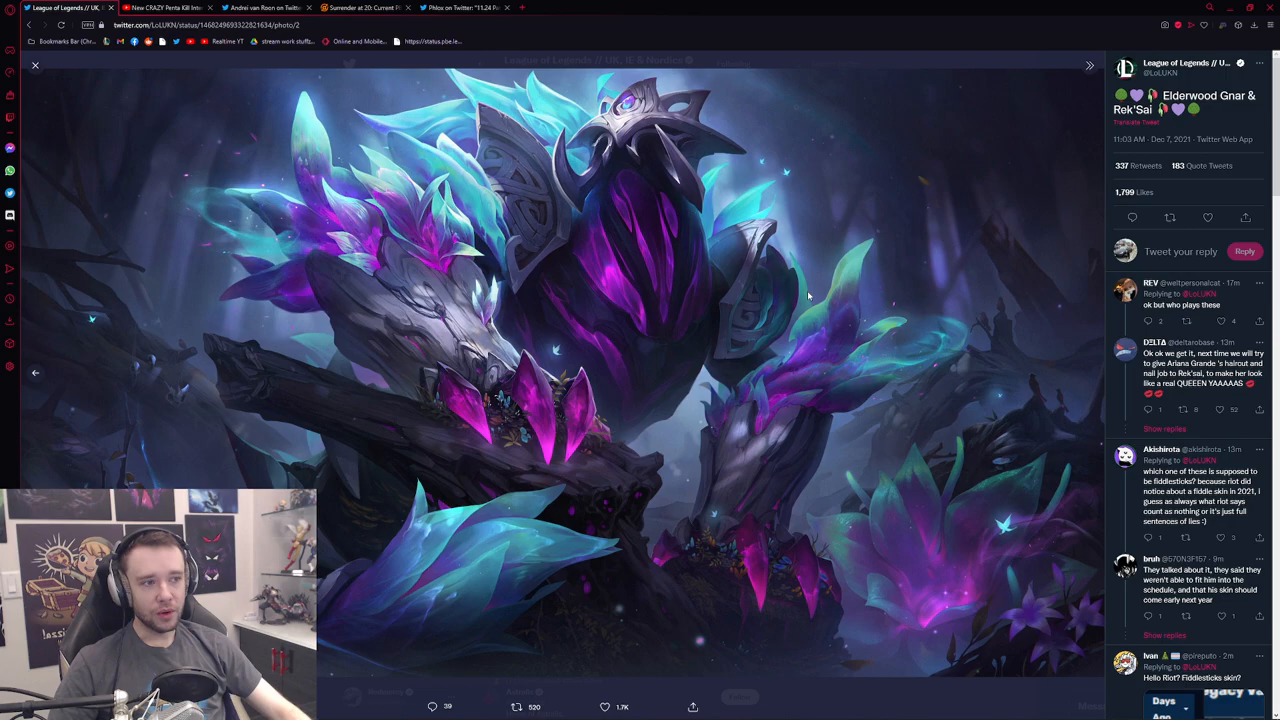
left_click(35, 65)
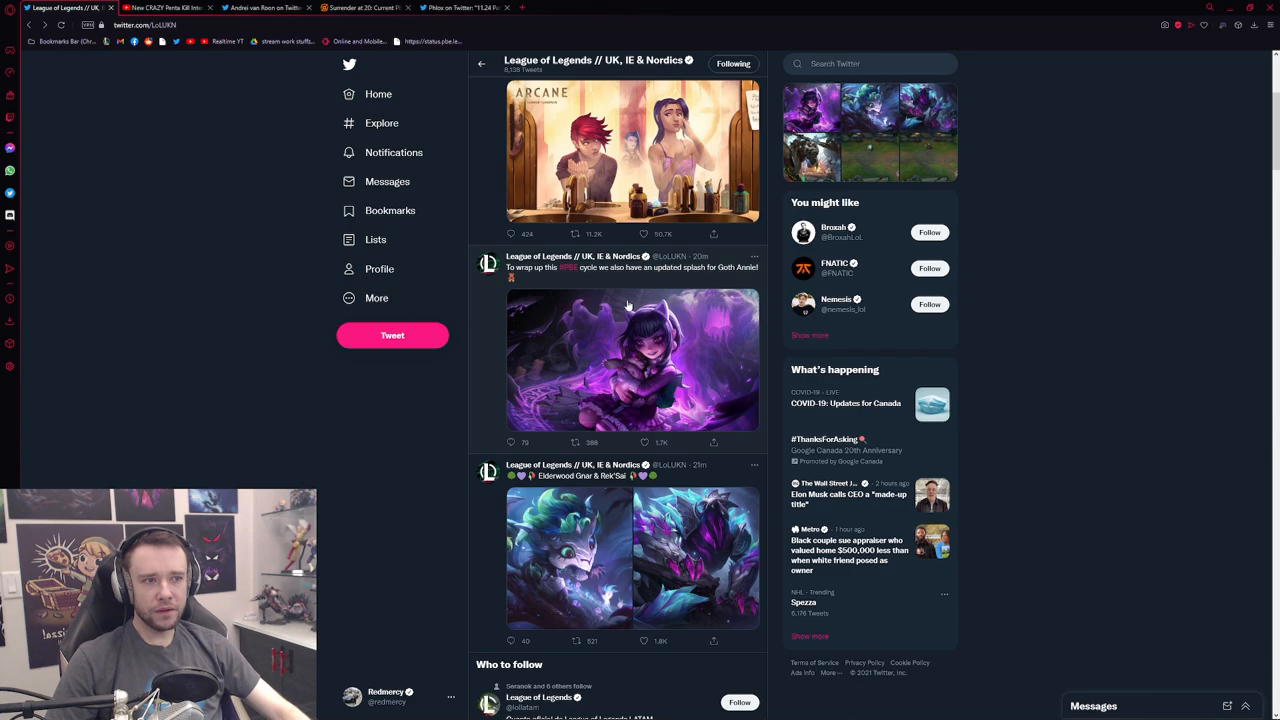
left_click(632, 360)
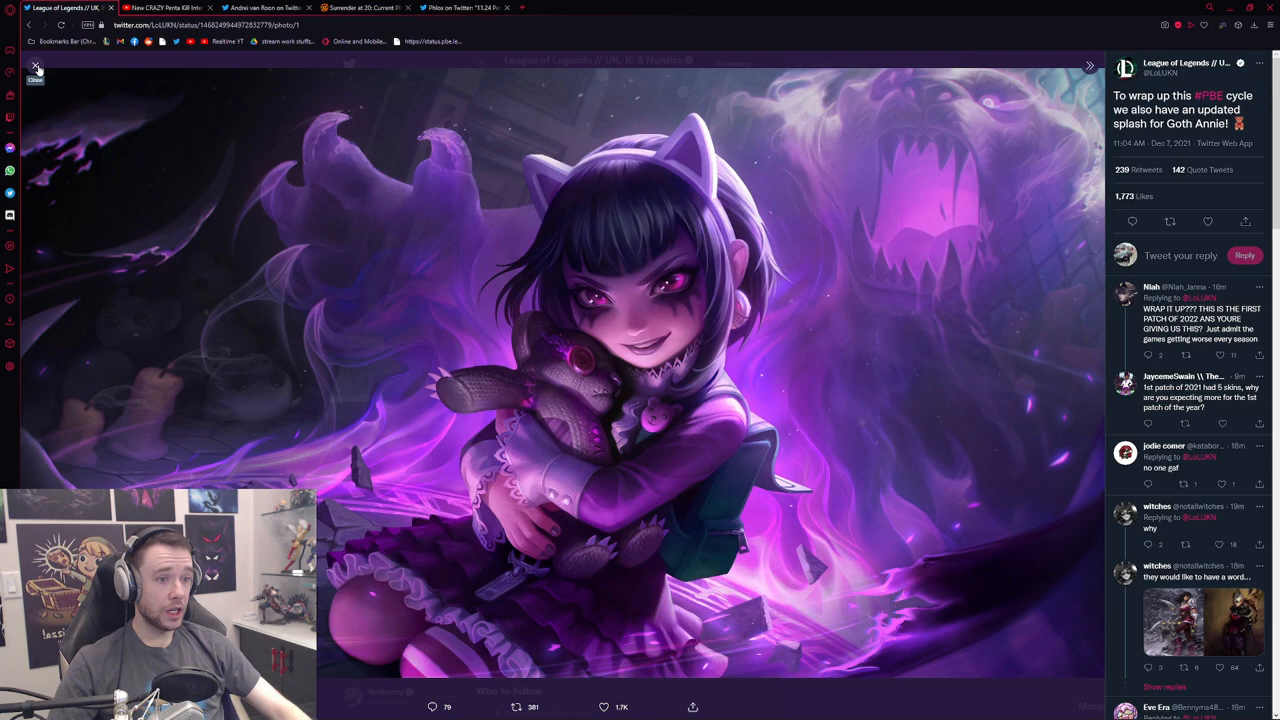
left_click(165, 8)
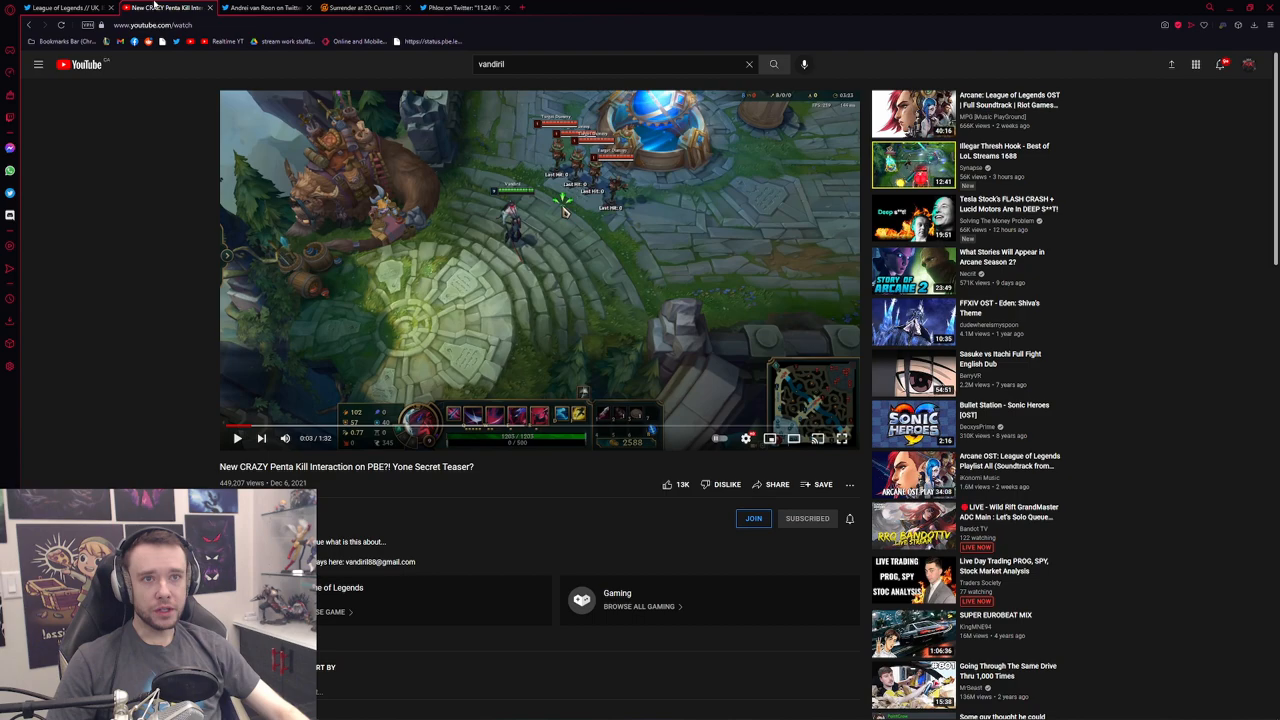
Step: Play the 'New CRAZY Penta Kill Interaction on PBE?! Yone Secret Teaser?' video full screen
left_click(841, 438)
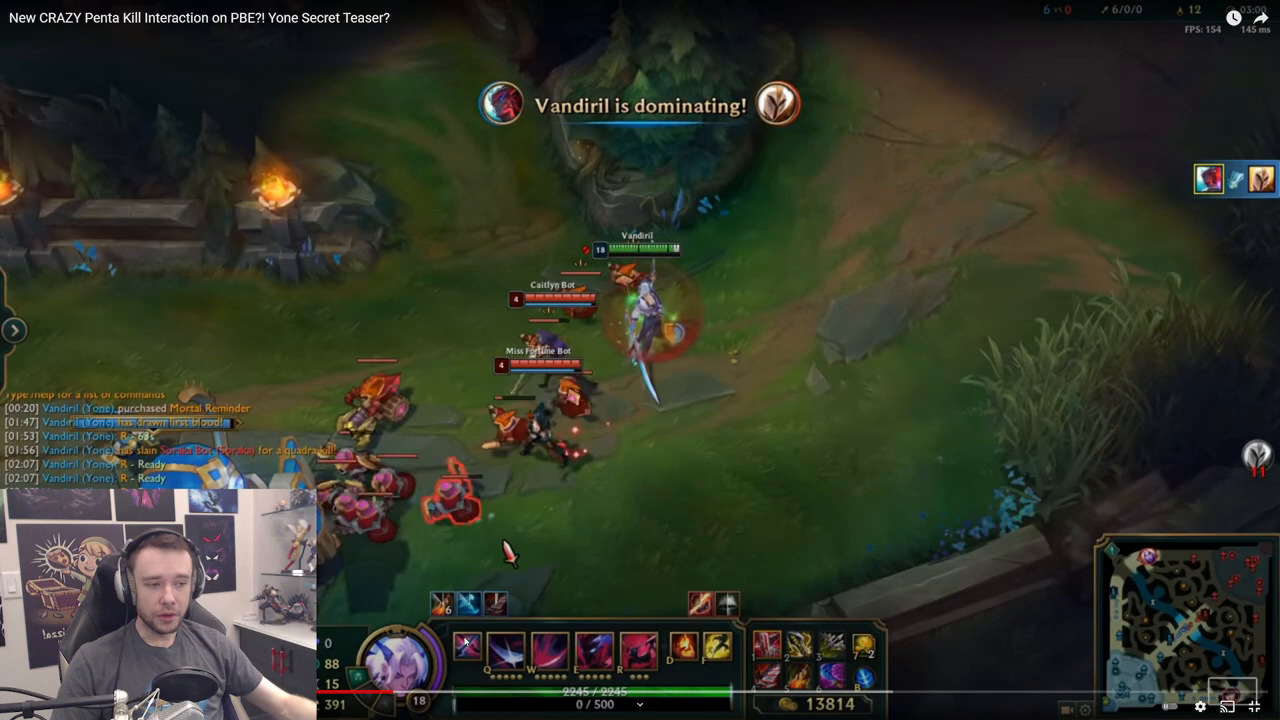
mouse_move(1070, 614)
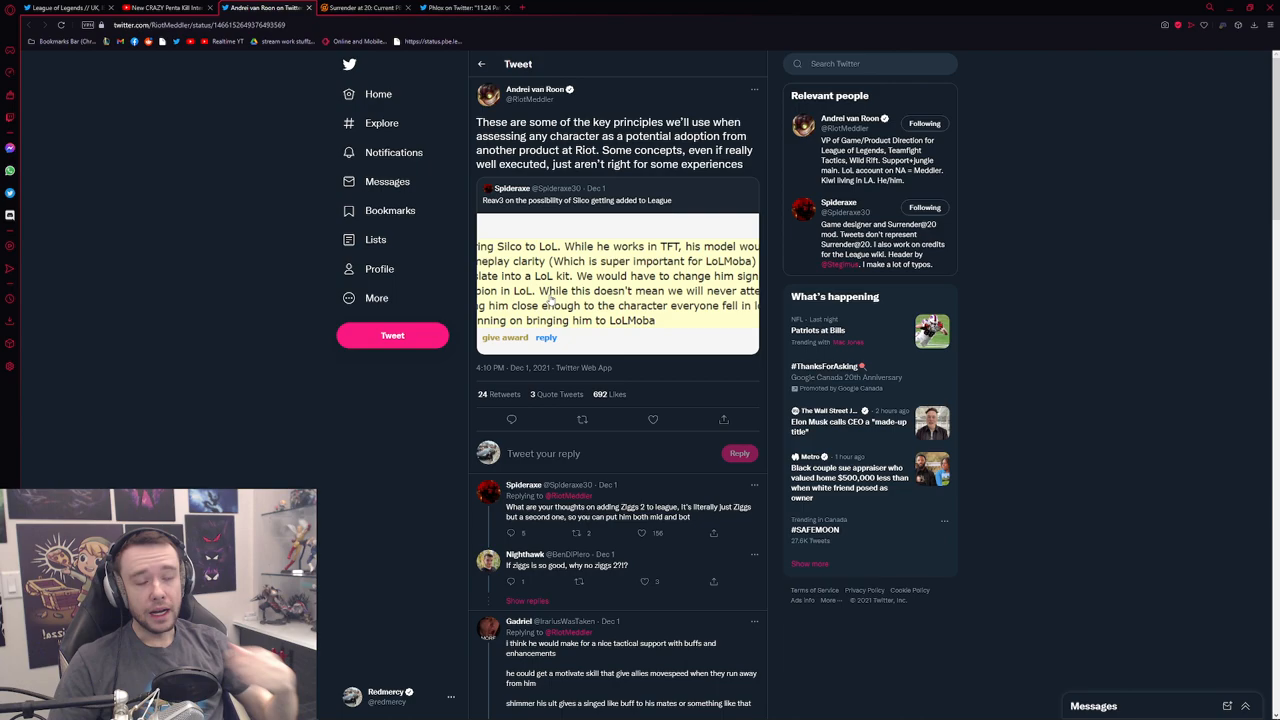
mouse_move(487, 211)
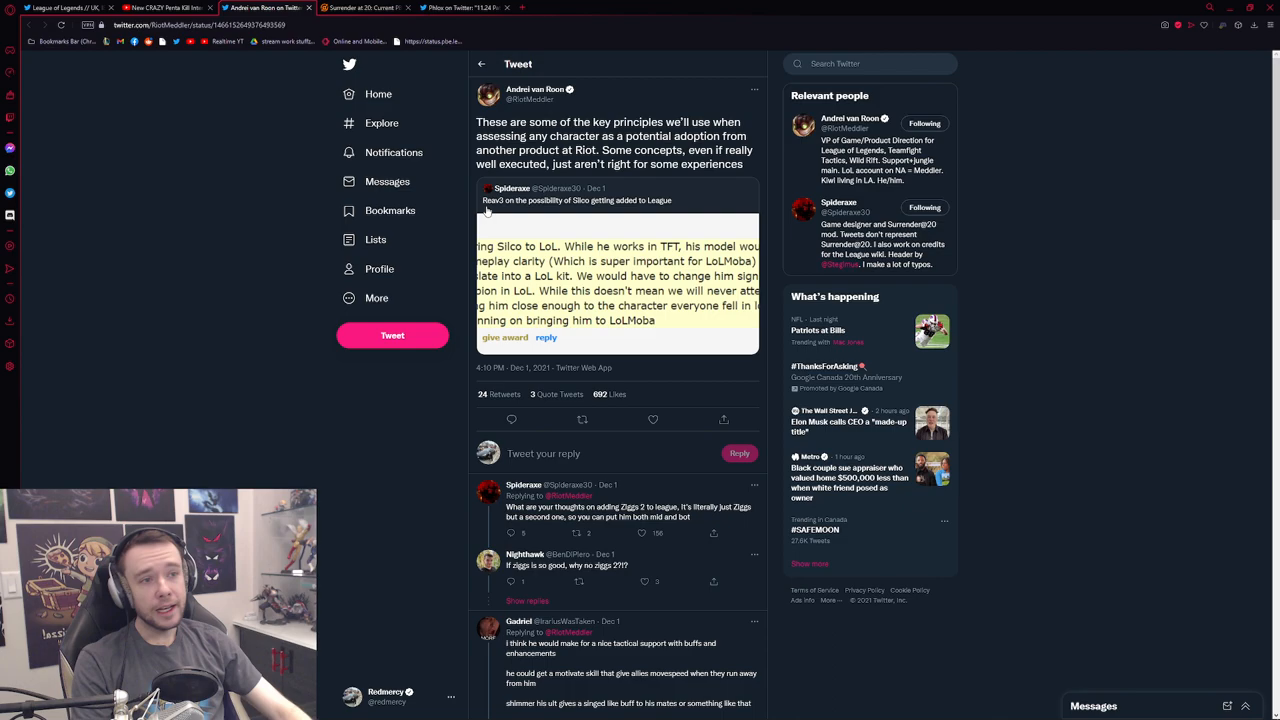
mouse_move(513, 237)
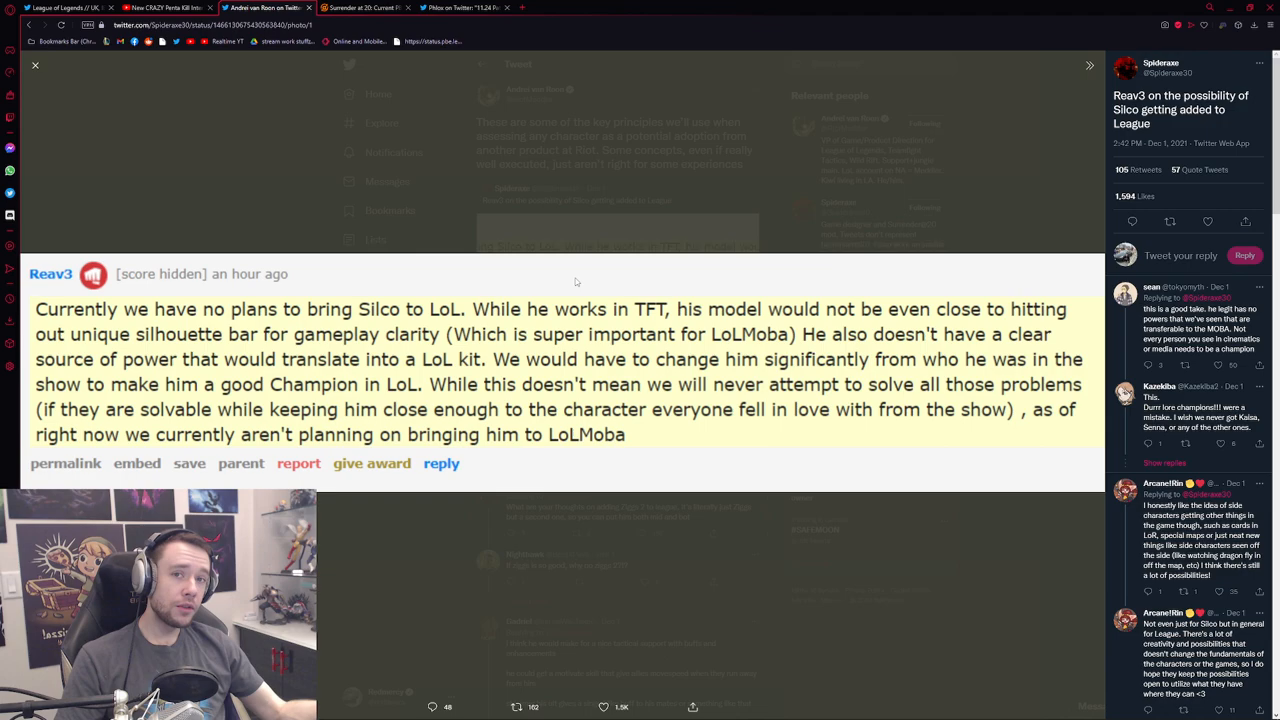
Step: Switch to the browser tab showing the Silco splash image
left_click(360, 8)
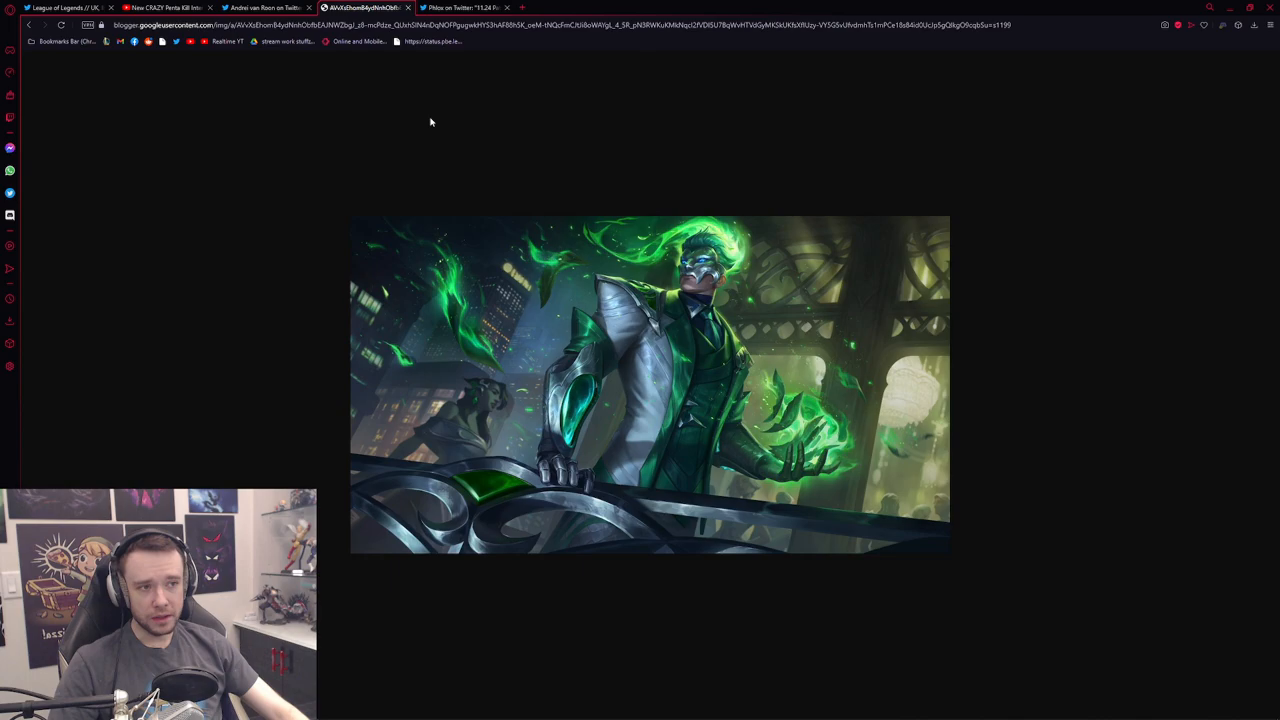
mouse_move(565, 282)
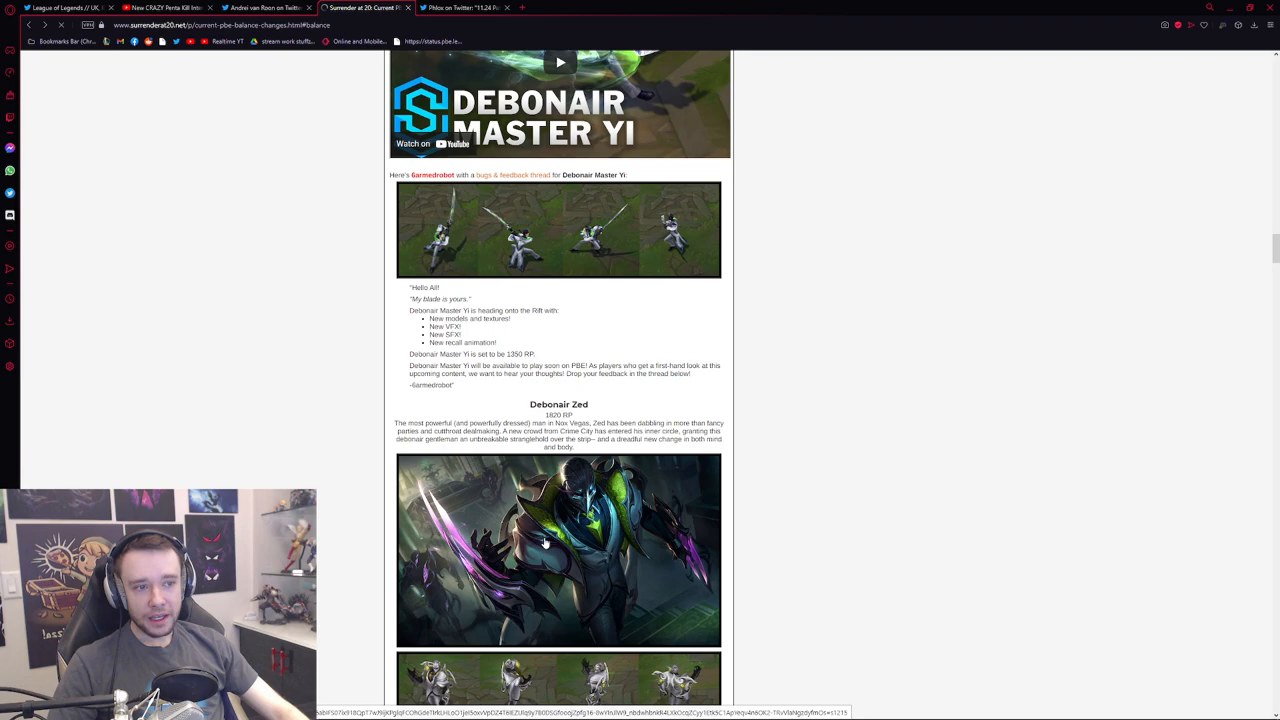
left_click(558, 550)
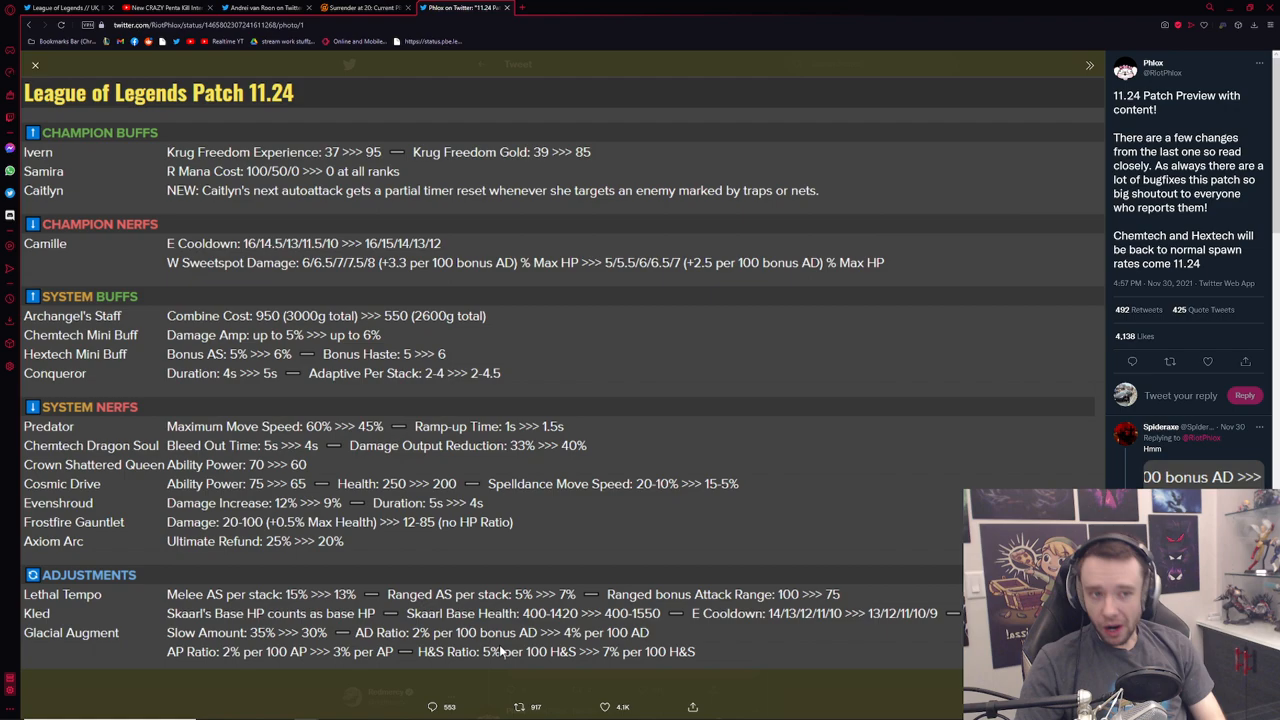
mouse_move(446, 540)
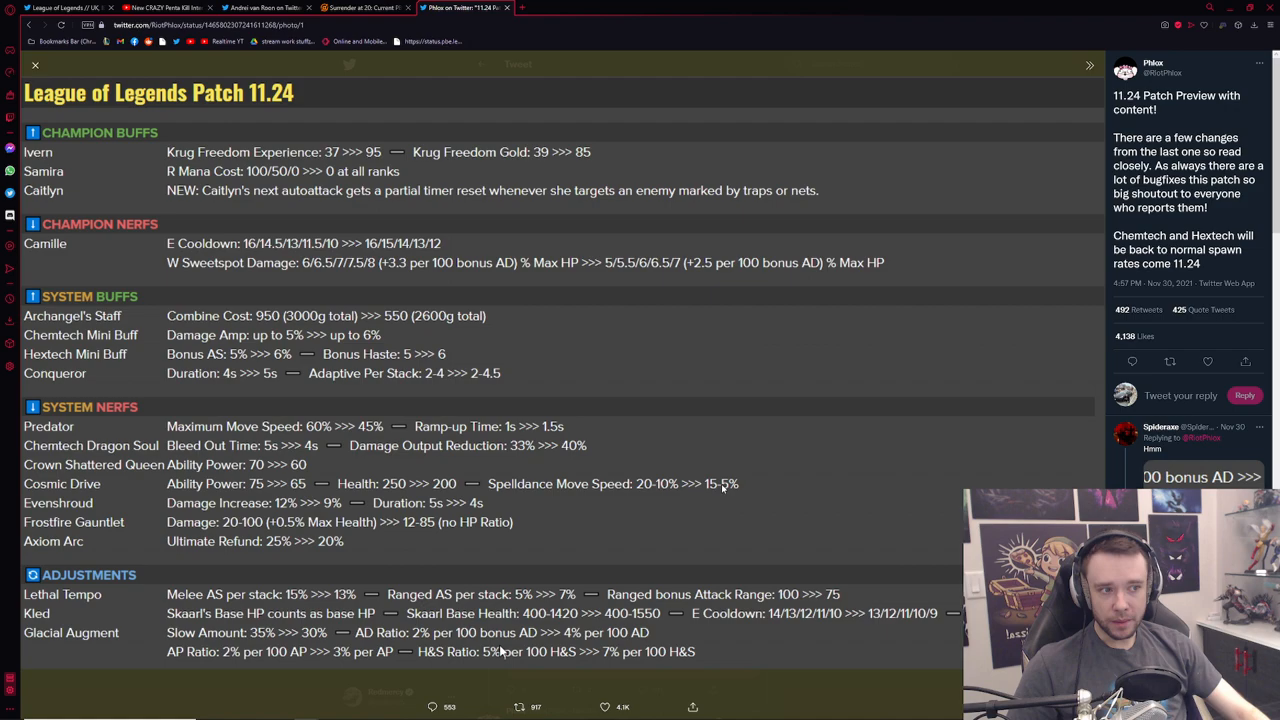
mouse_move(170, 510)
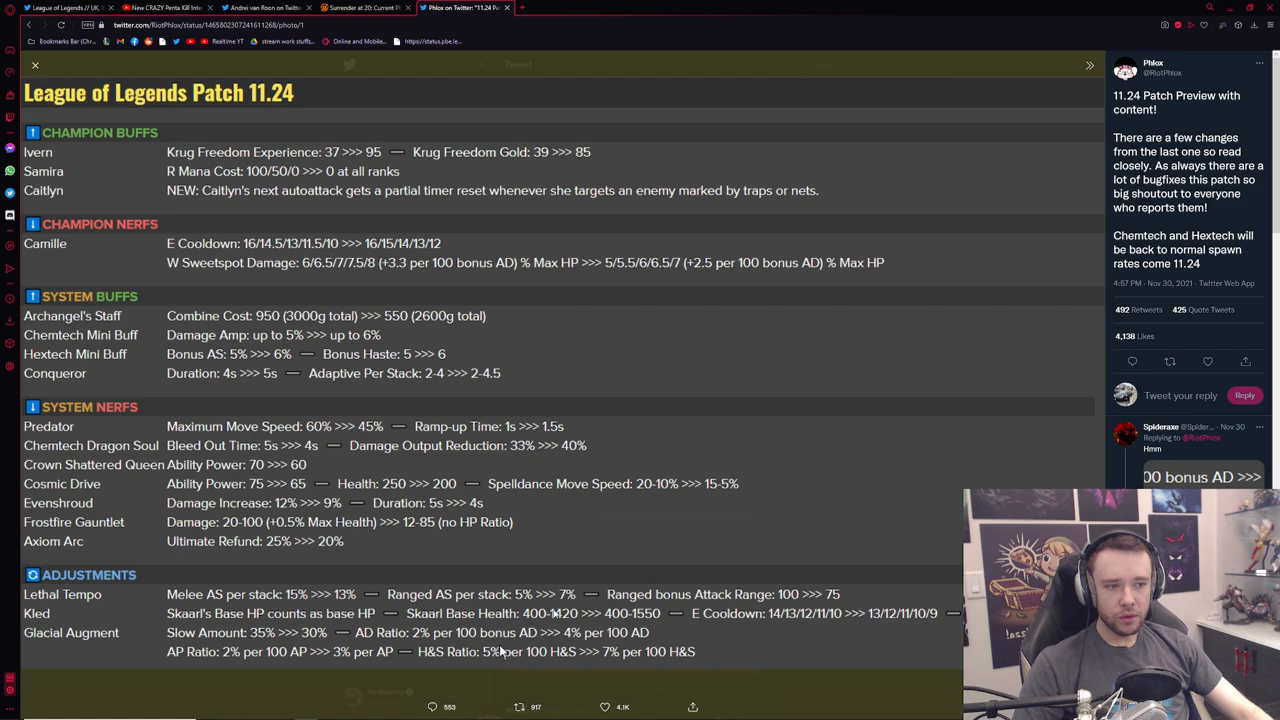
mouse_move(60, 656)
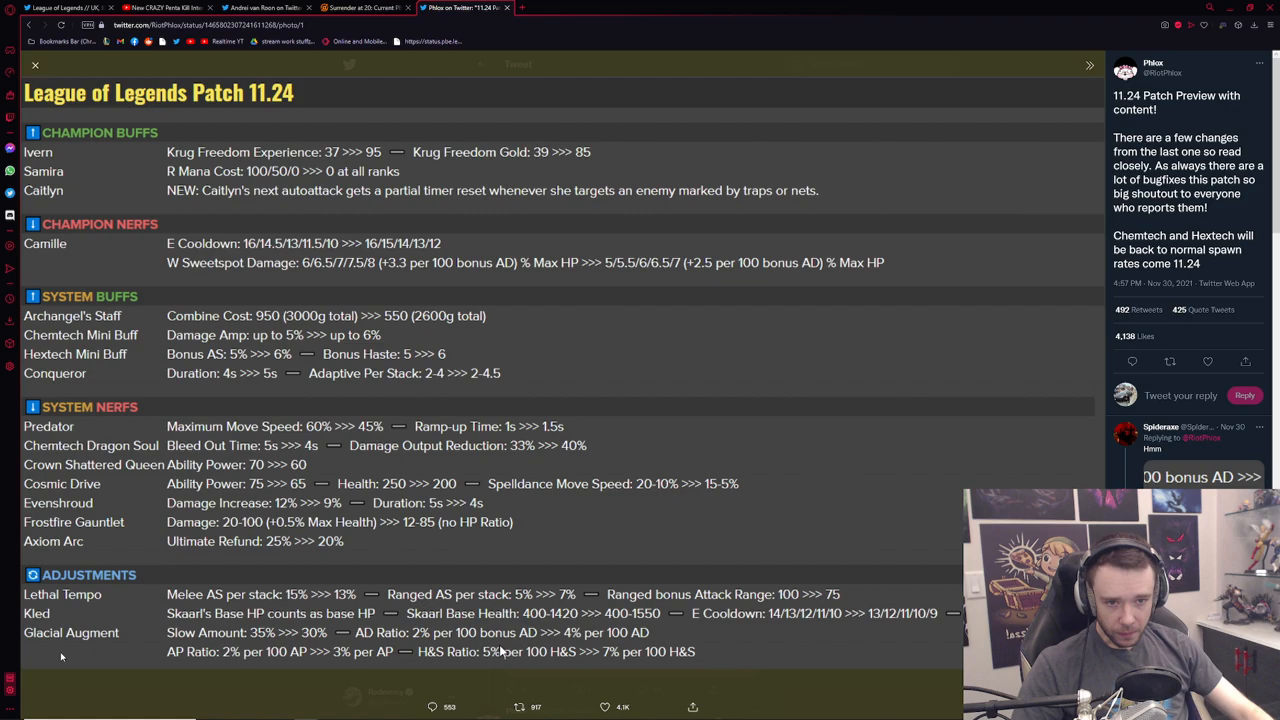